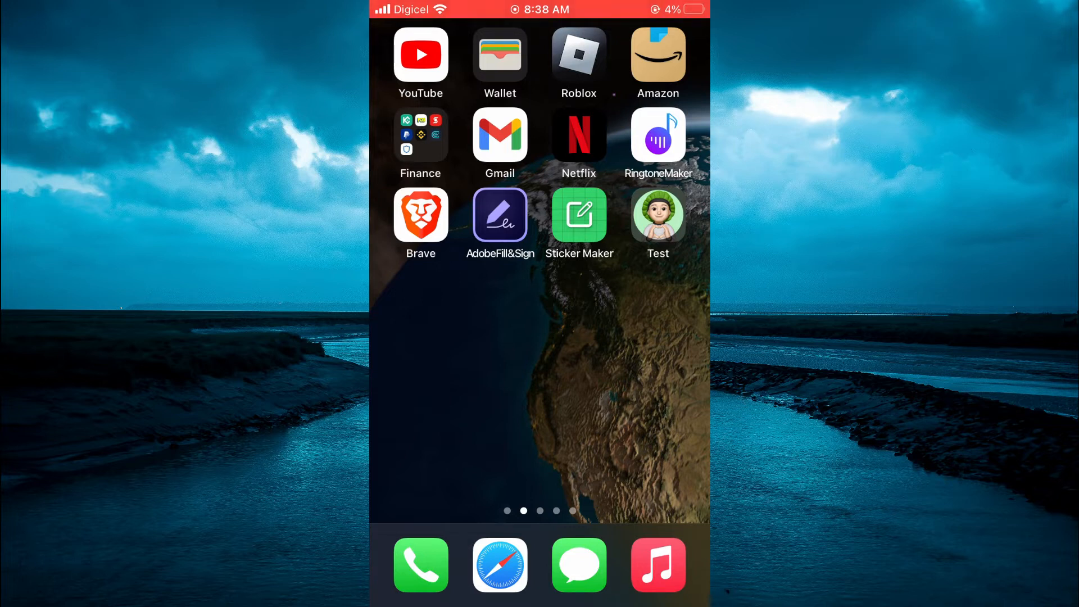
Launch Brave from the Home Screen, landing on the Wikipedia portal page.
left_click(499, 565)
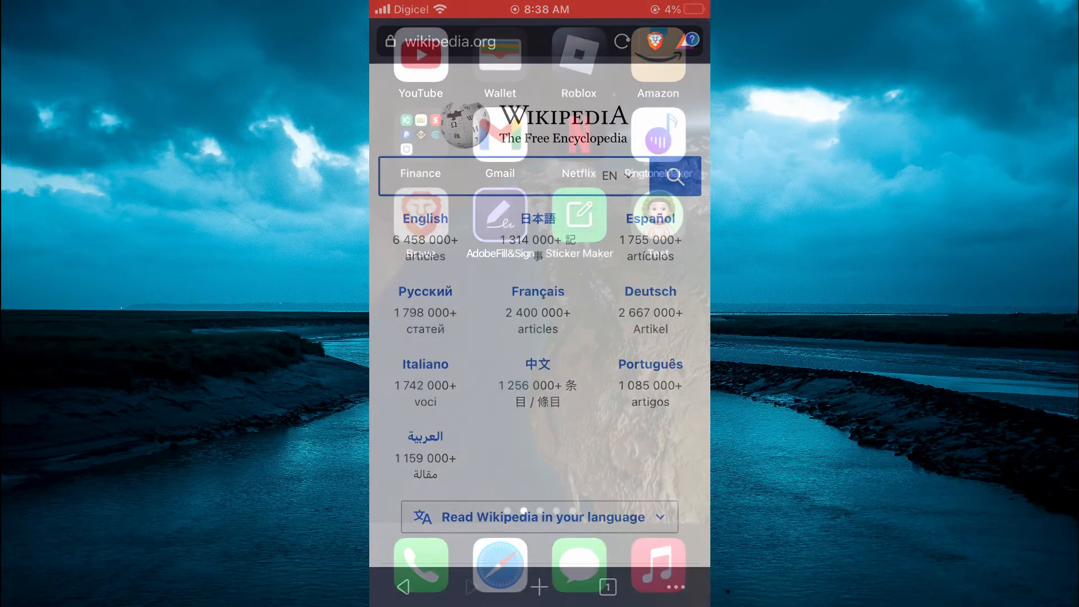
left_click(495, 176)
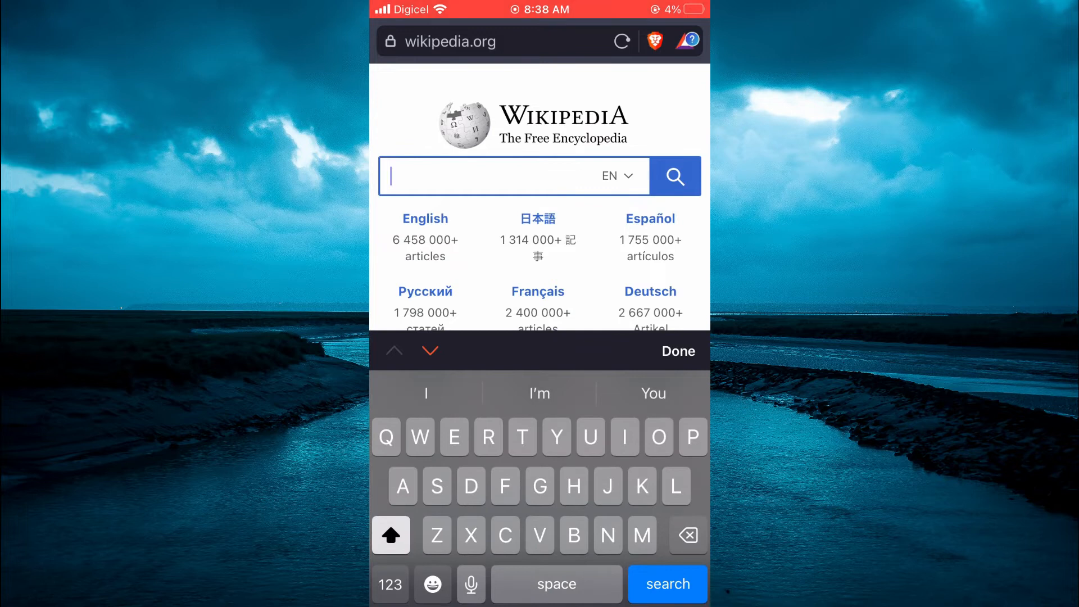
left_click(679, 351)
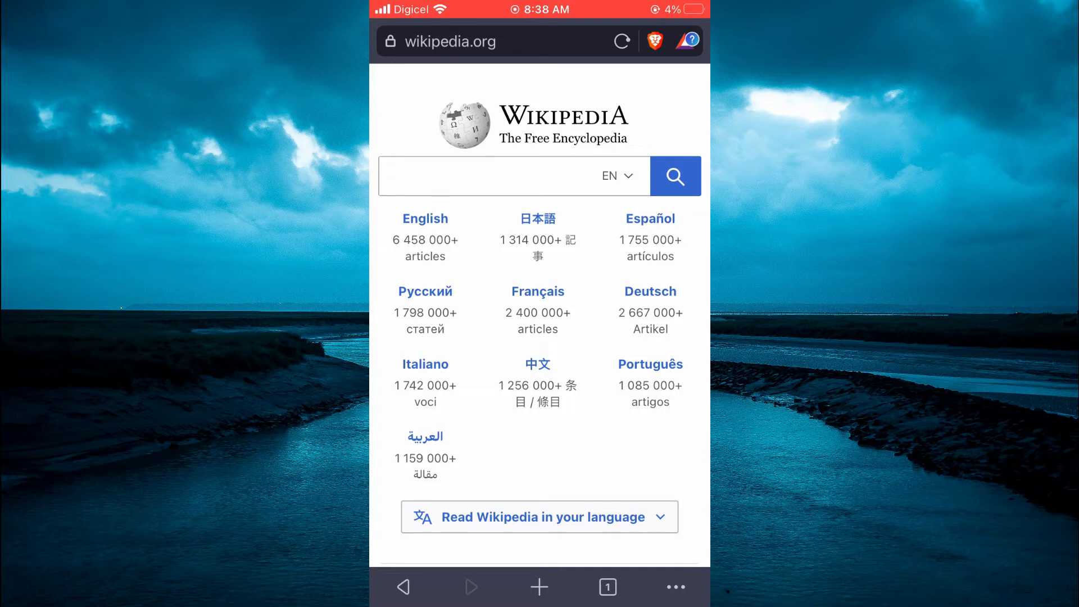
left_click(676, 587)
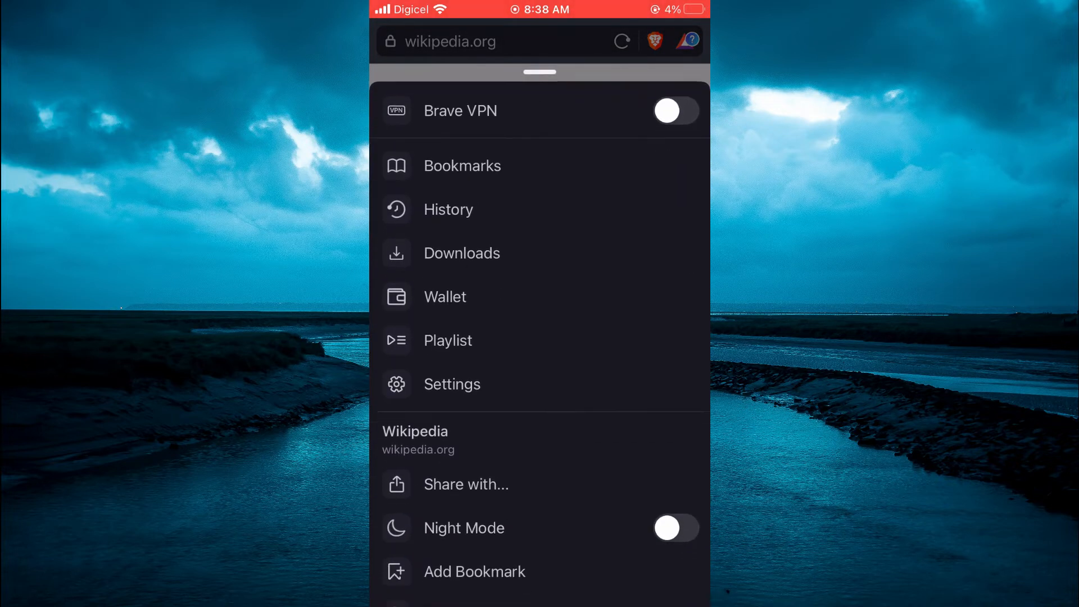
Scroll the Brave menu down to reveal Find in Page, Request Desktop Site and Create PDF.
scroll("down", 3)
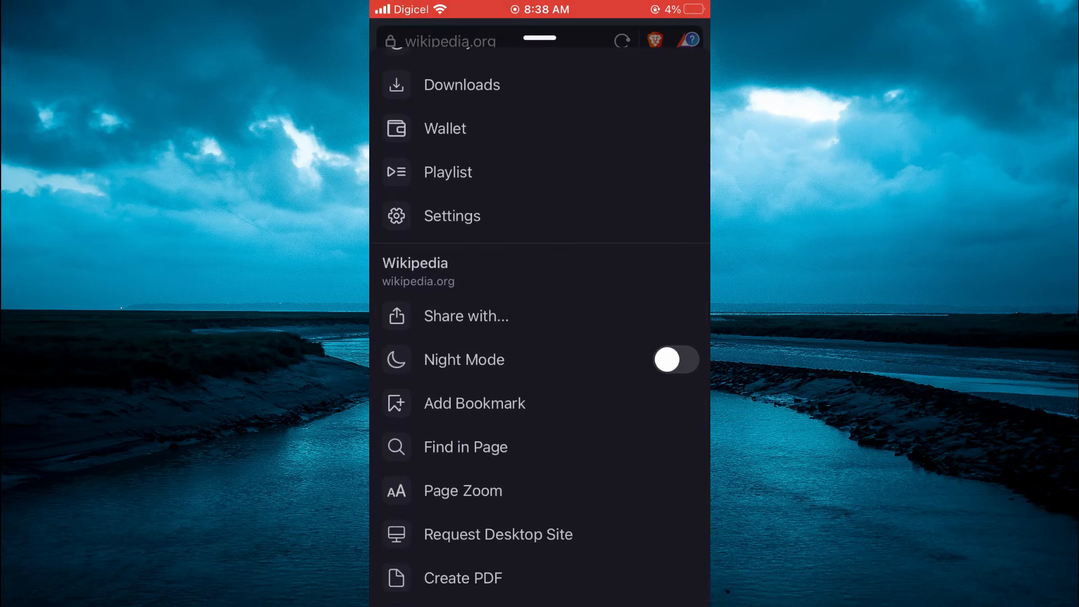